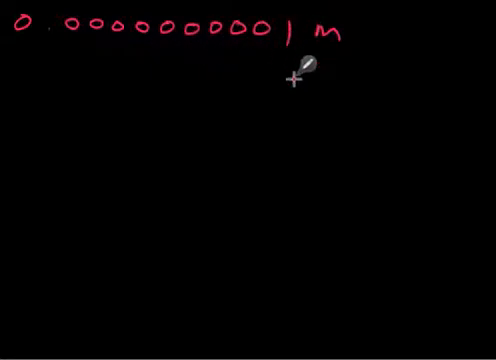
pyautogui.moveTo(332, 90)
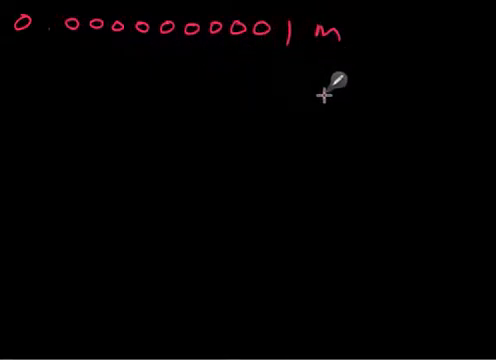
pyautogui.moveTo(292, 136)
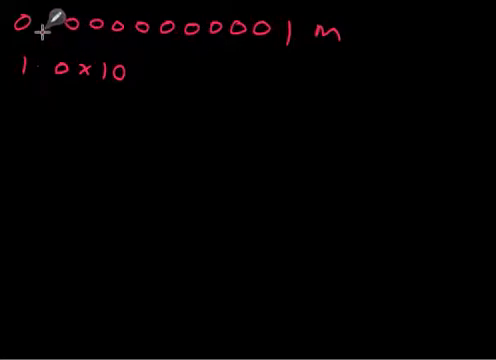
pyautogui.moveTo(160, 34)
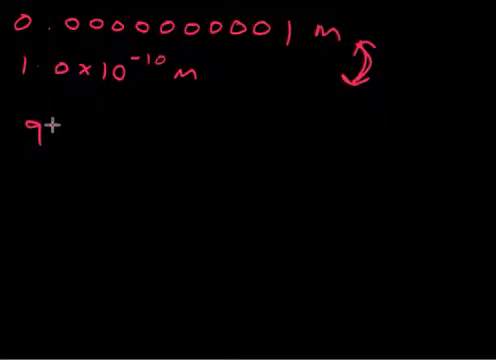
# Write 93000000 miles and begin rewriting it below as 9.3 × 10.
pyautogui.write('3000000 miles')
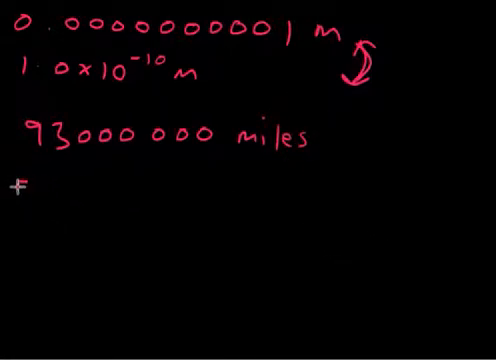
pyautogui.write('9.3')
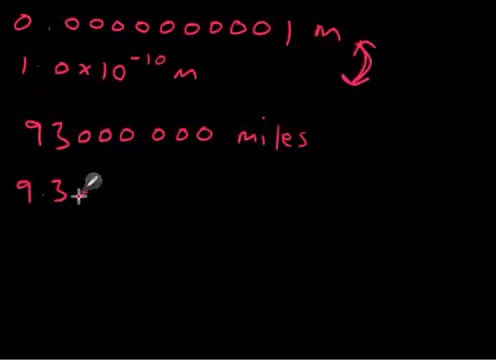
pyautogui.write('×10⁷ miles')
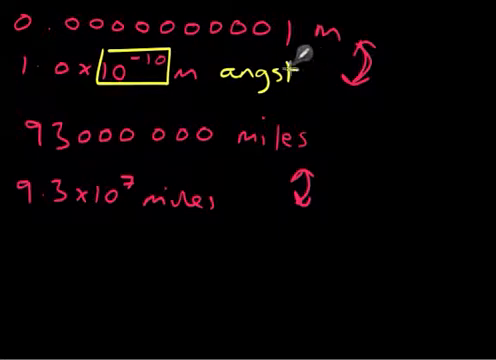
# Finish the label 'angstrom' beside the boxed 10^-10 m value.
pyautogui.write('rom')
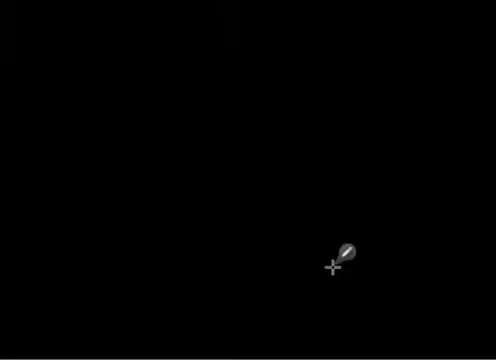
pyautogui.moveTo(288, 58)
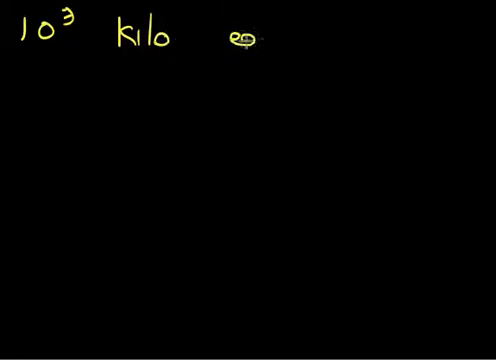
# Write the example 'kilometer' beside 10^3 kilo.
pyautogui.write('kil')
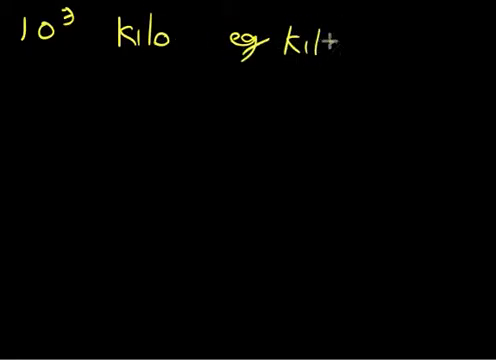
pyautogui.write('ometer')
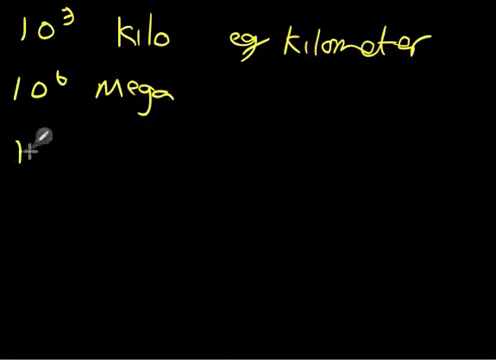
# Add 10^9 Giga and 10^12 Tera to the prefix list.
pyautogui.write('10^9 G')
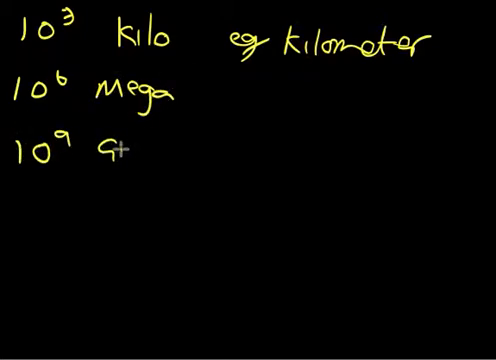
pyautogui.write('Giga')
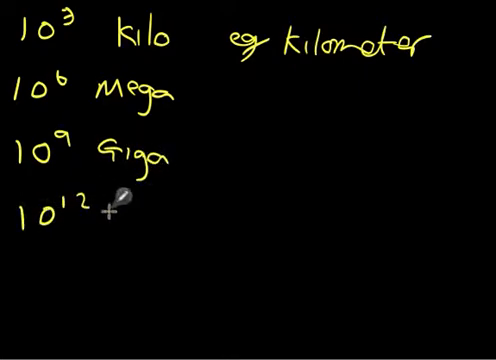
pyautogui.write('Tera')
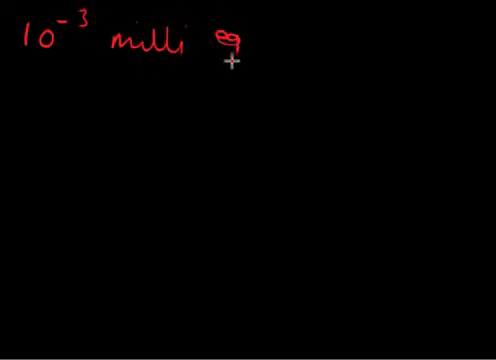
# Write 'milli' beside 10^-3 on the new red-pen page.
pyautogui.write('millimeter')
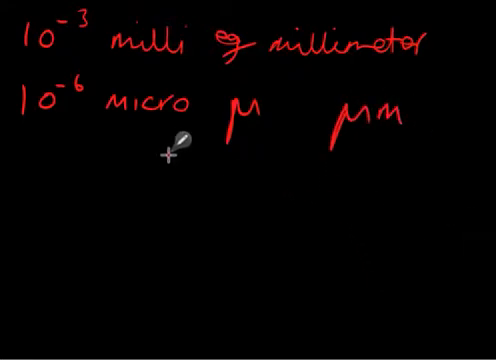
pyautogui.moveTo(30, 150)
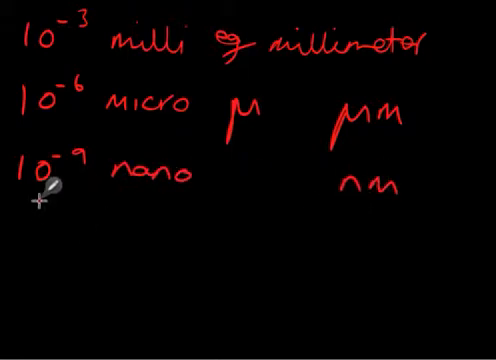
pyautogui.moveTo(40, 244)
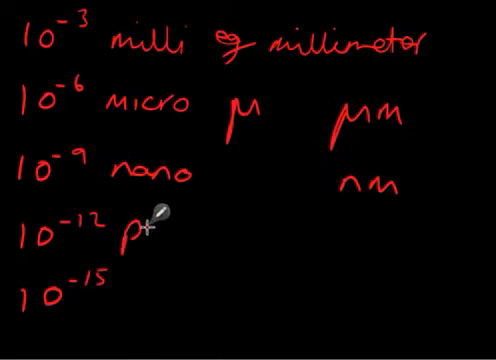
# Finish 'pico' beside 10^-12 and write 'femto' beside 10^-15.
pyautogui.write('ico')
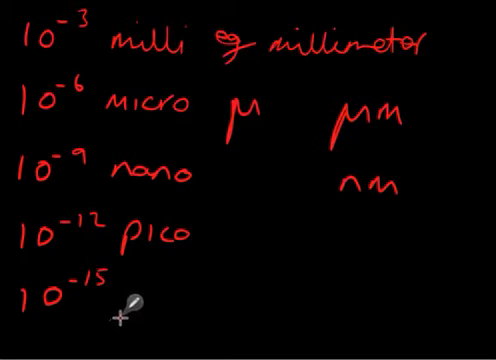
pyautogui.moveTo(130, 300); pyautogui.dragTo(150, 300)
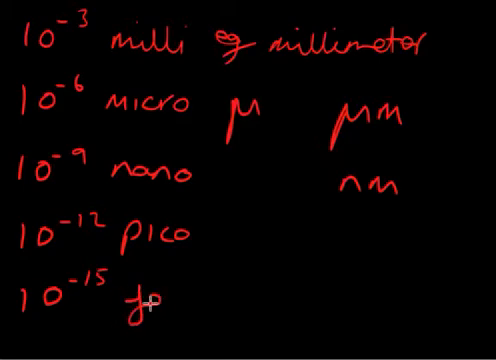
pyautogui.write('femto')
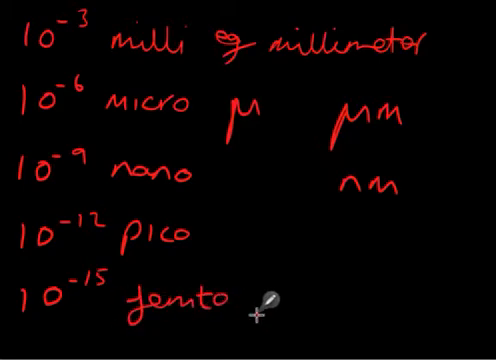
pyautogui.moveTo(116, 298)
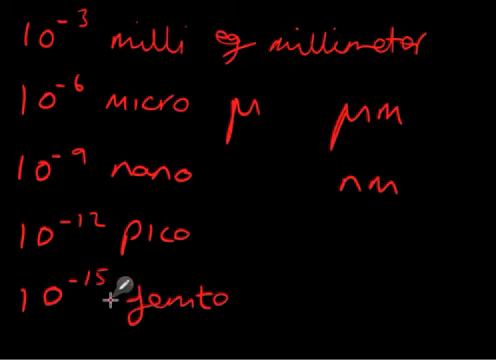